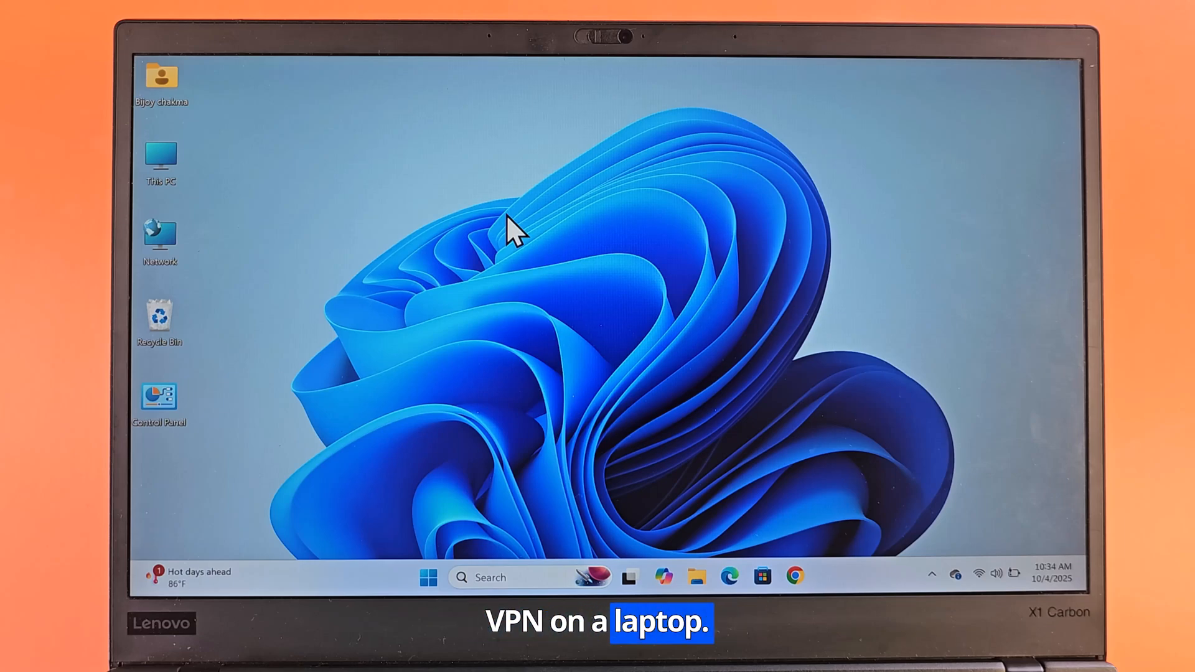
pyautogui.moveTo(435, 577)
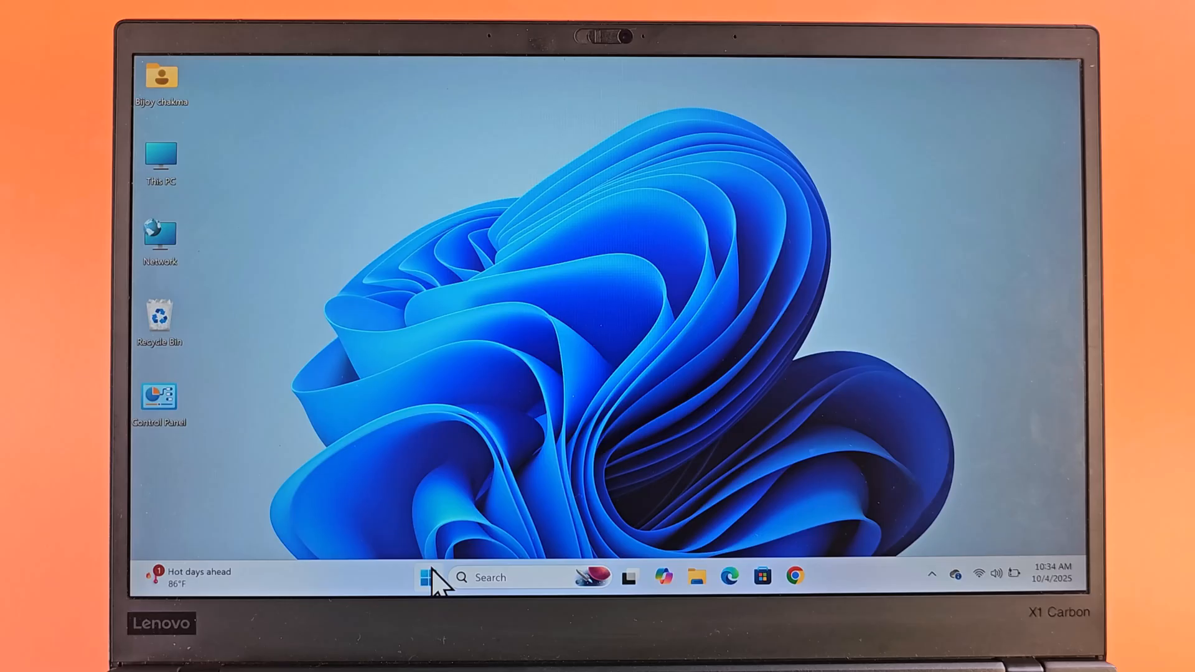
# Reach the VPN page under Network & internet in Windows Settings from the Start menu.
pyautogui.click(427, 577)
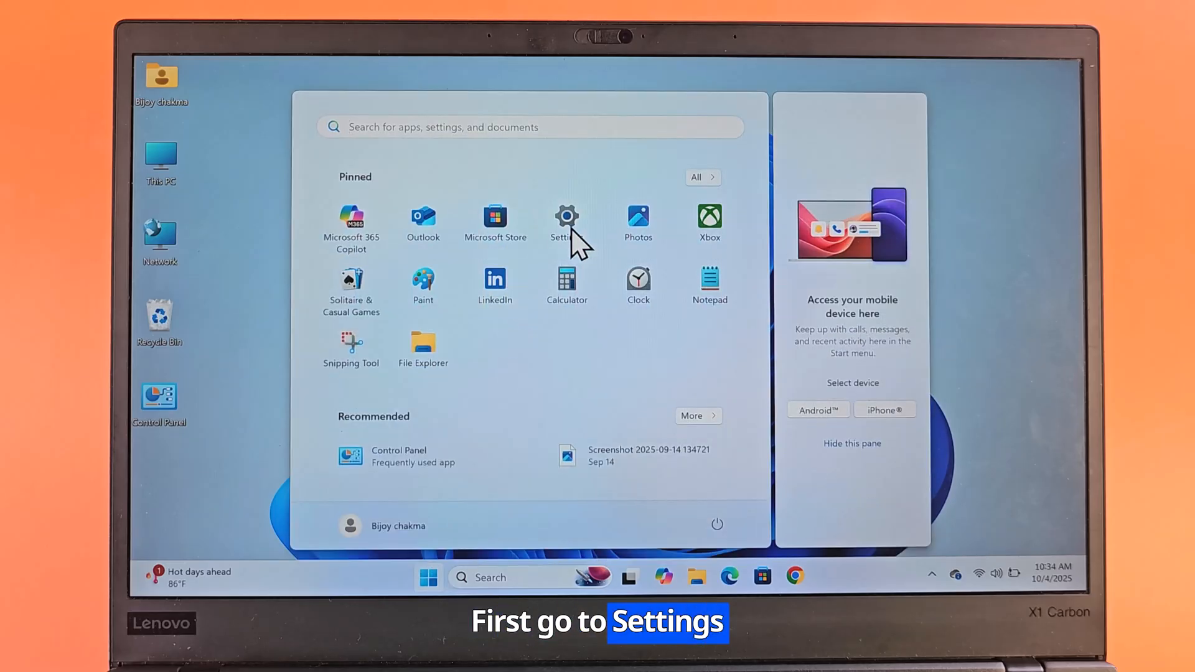
pyautogui.click(566, 221)
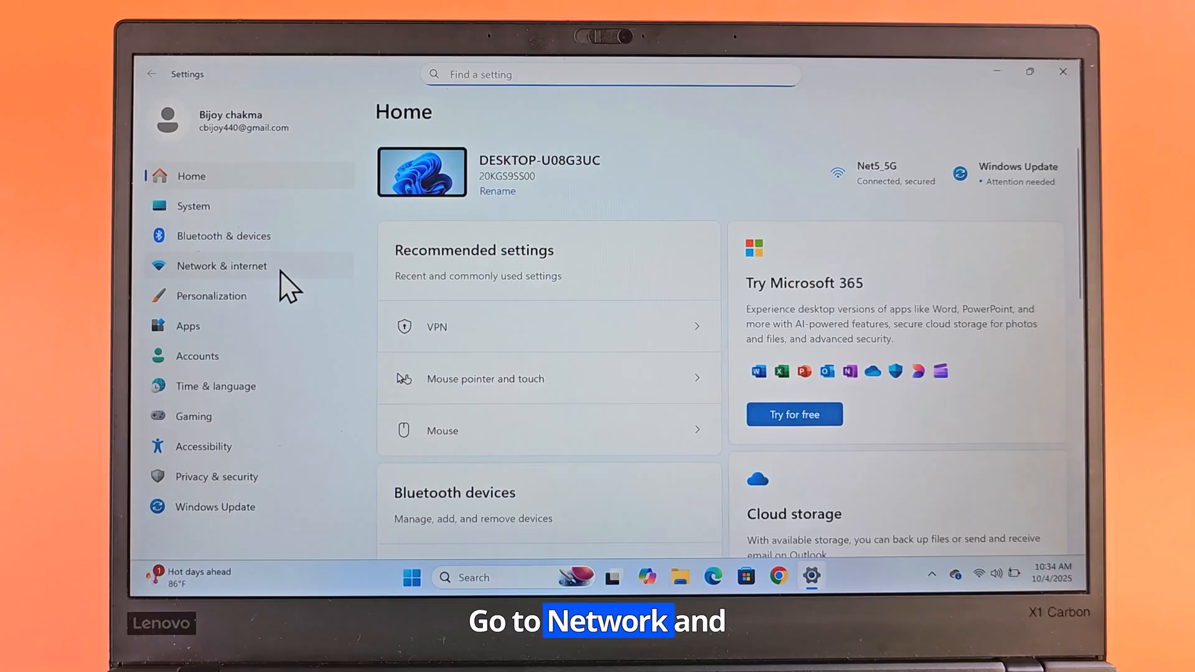
pyautogui.click(222, 266)
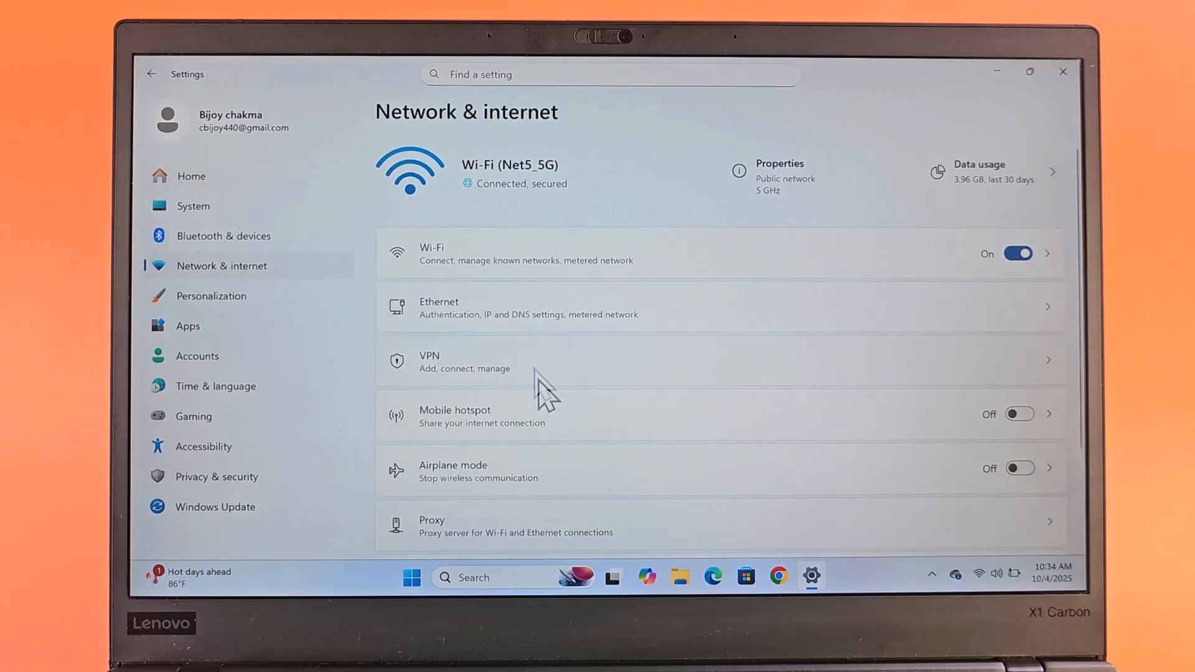
pyautogui.click(533, 359)
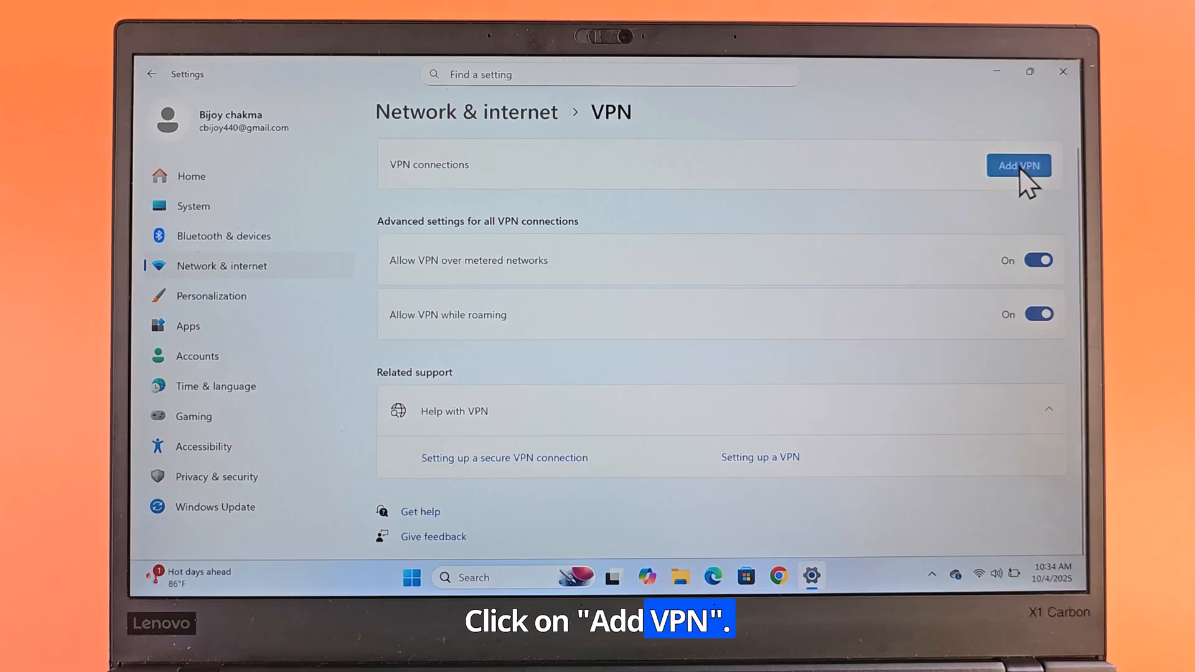
# Add a VPN connection named 'vpntest' and move to the server address field.
pyautogui.click(1018, 166)
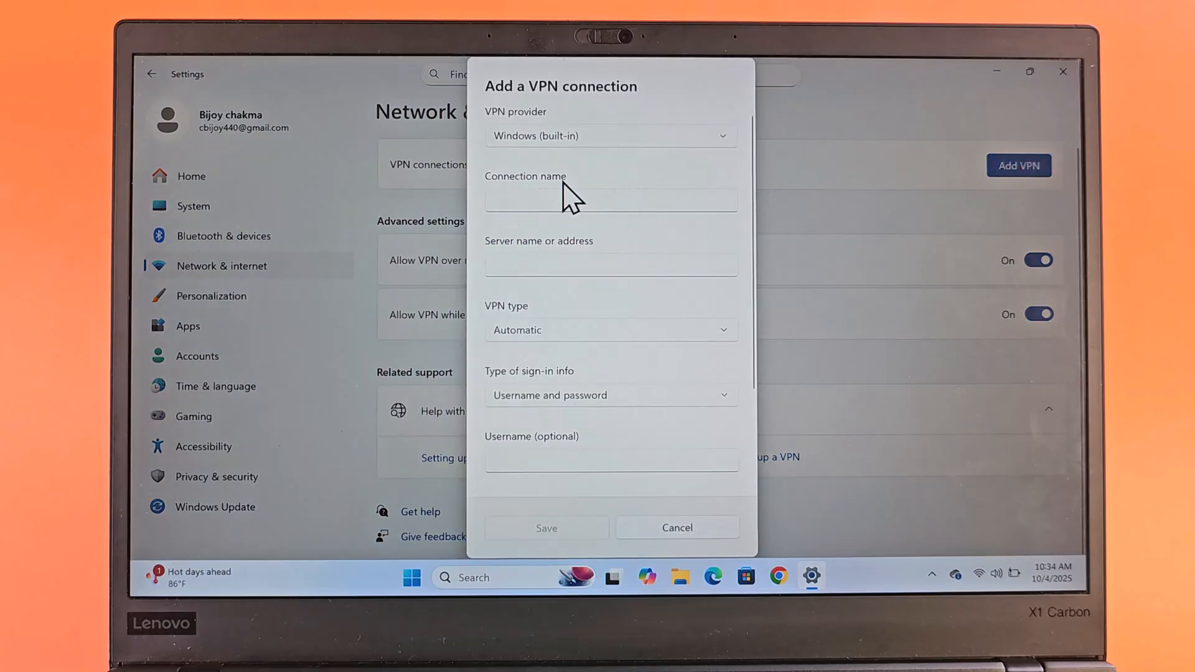
pyautogui.click(610, 200)
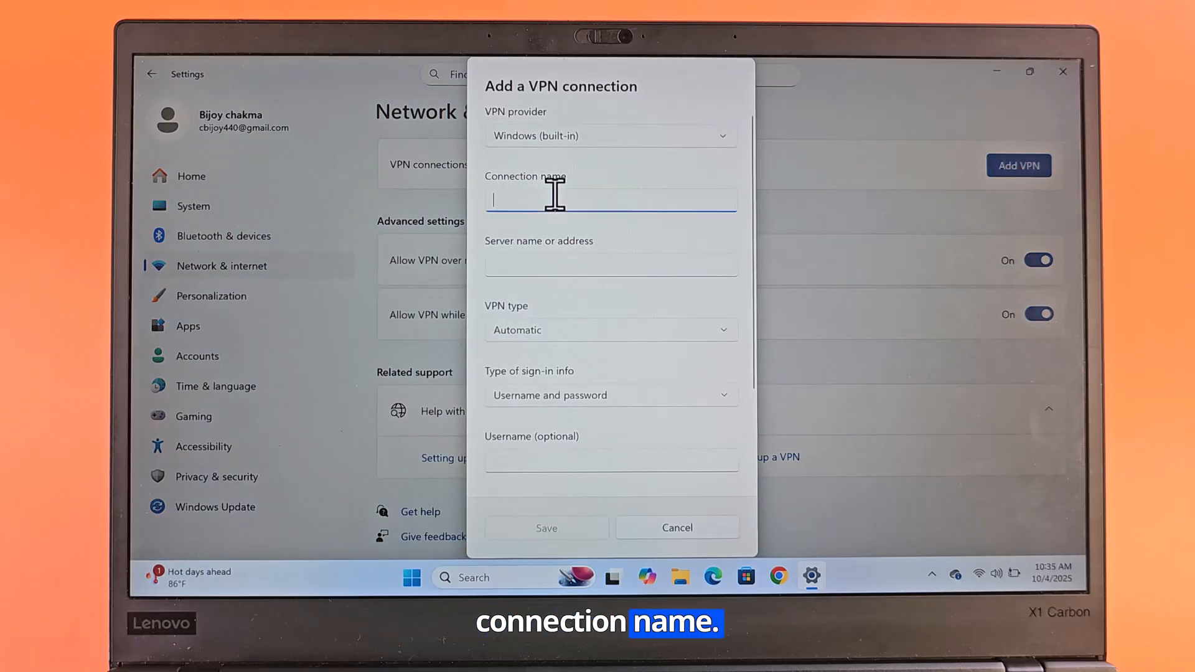
pyautogui.write('vp')
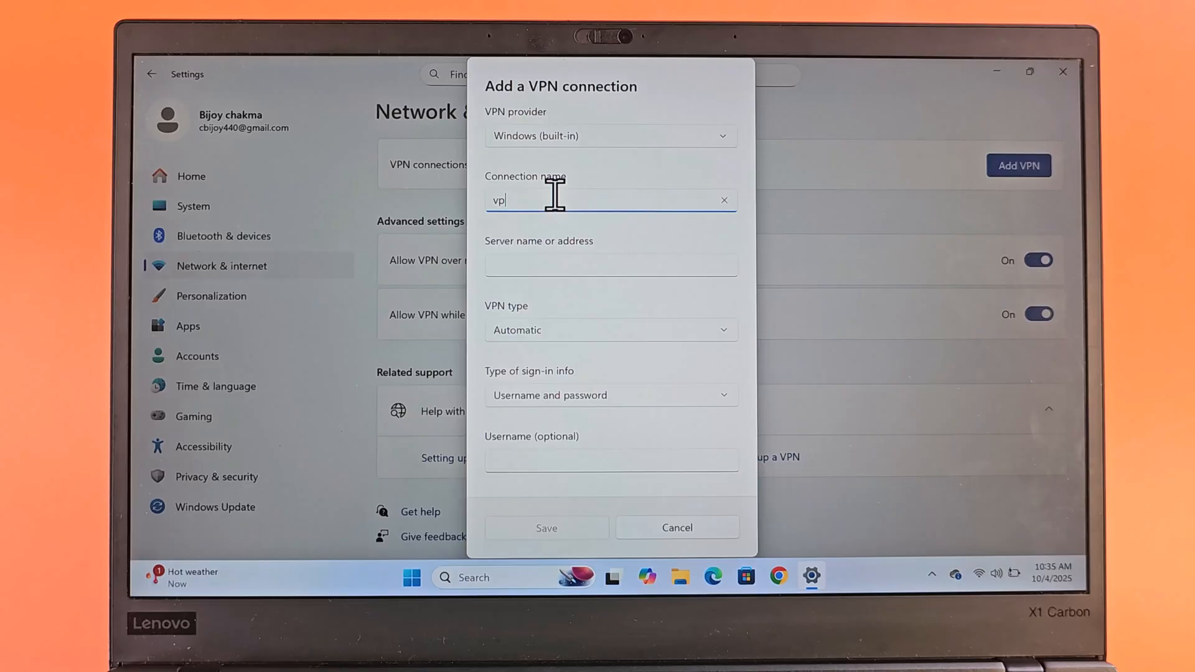
pyautogui.write('test')
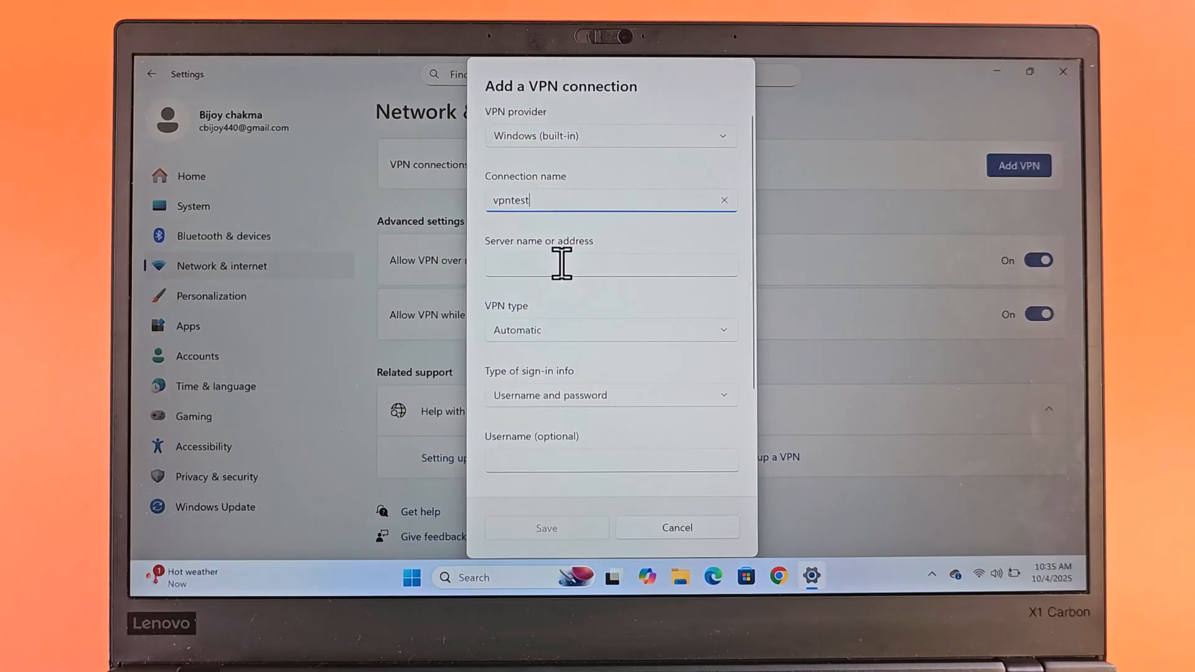
pyautogui.click(610, 262)
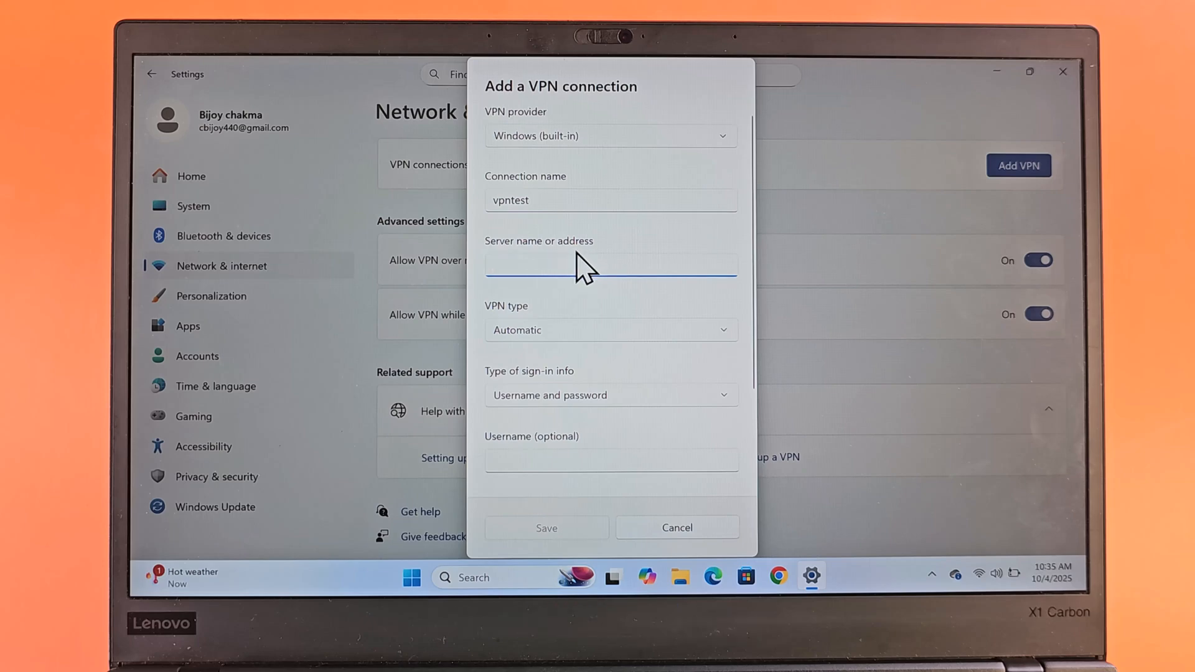
pyautogui.moveTo(777, 575)
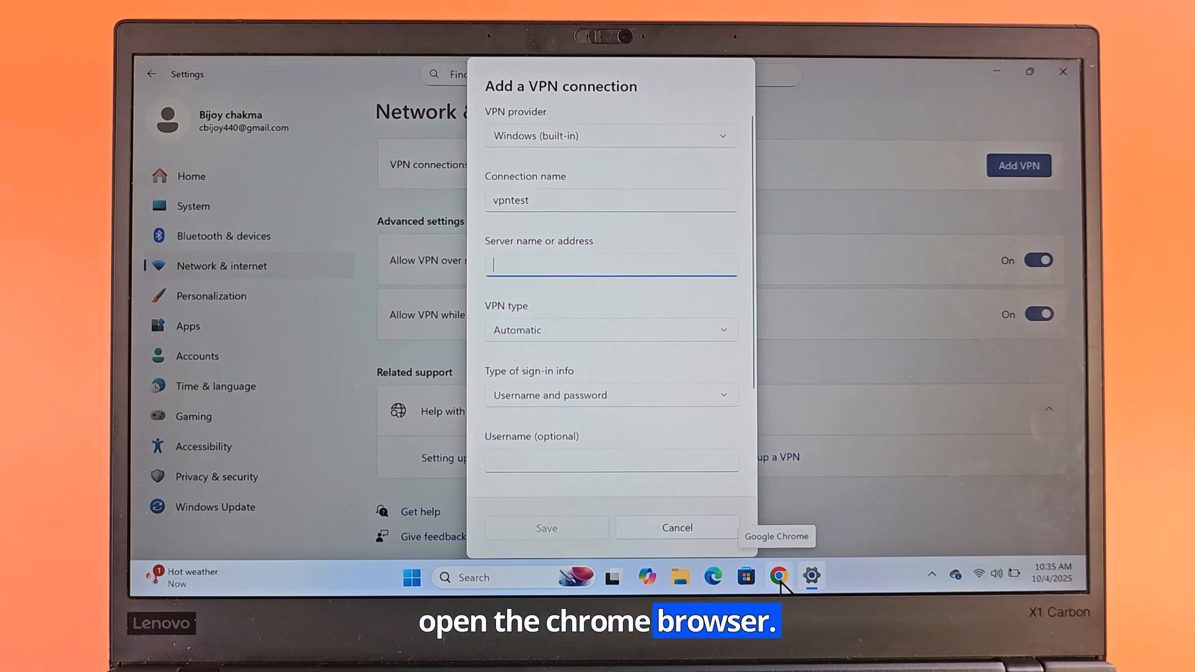
# Load the vpngate.net website in Chrome.
pyautogui.click(778, 577)
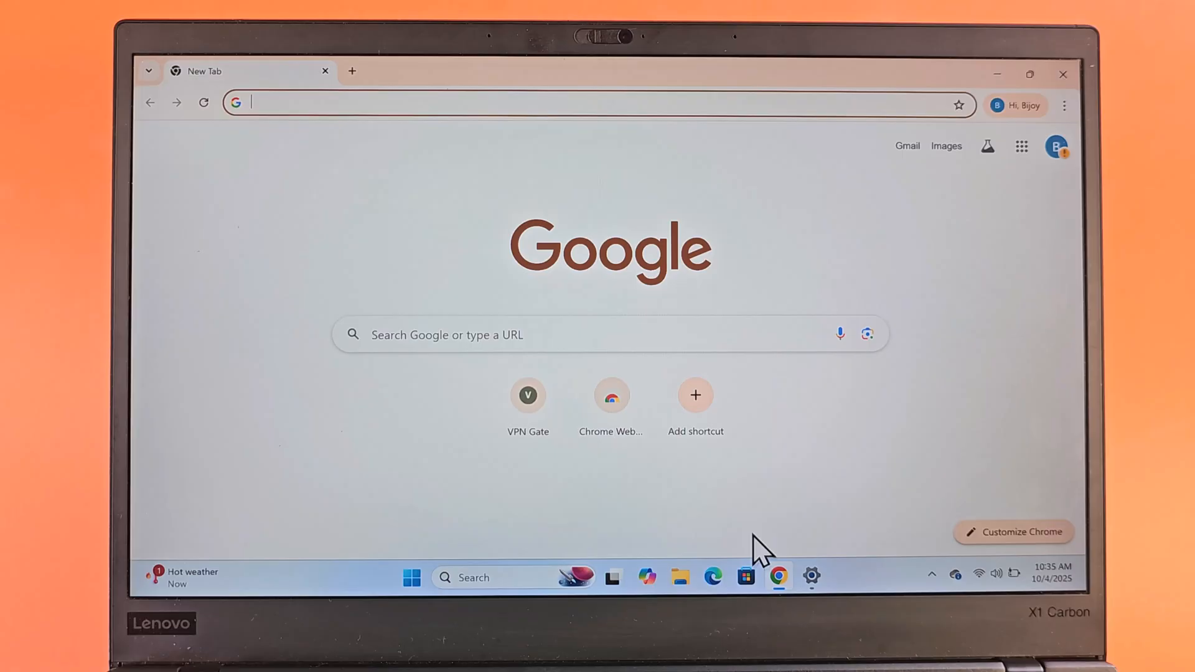
pyautogui.click(534, 335)
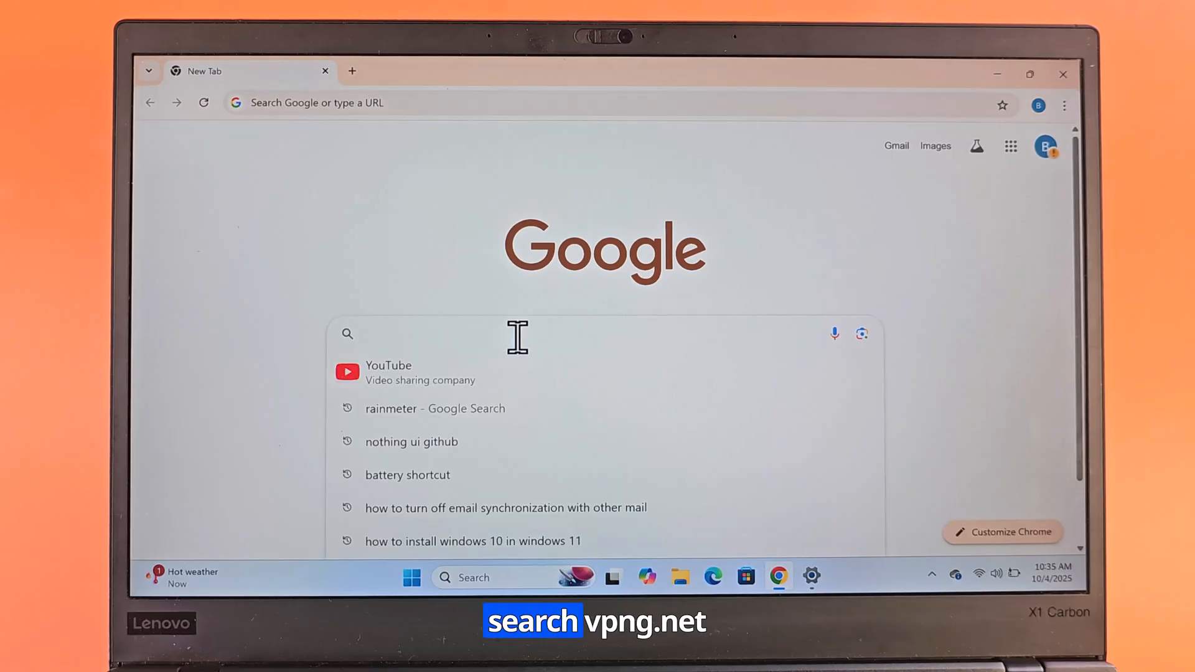
pyautogui.write('vpngat')
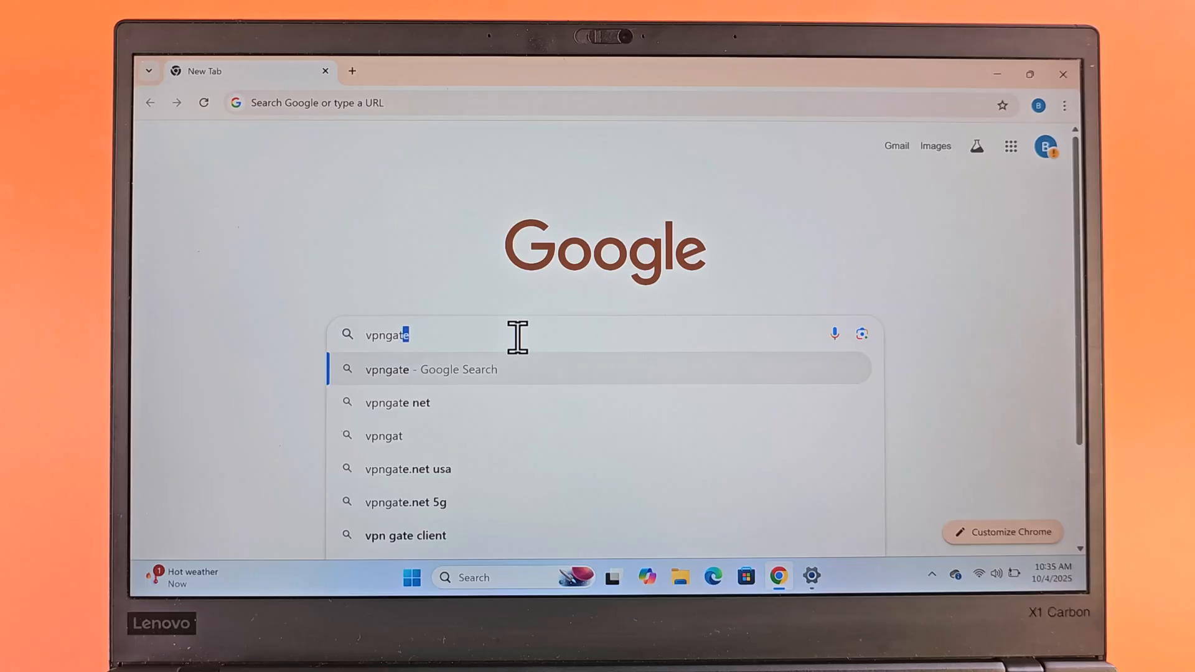
pyautogui.write('.net')
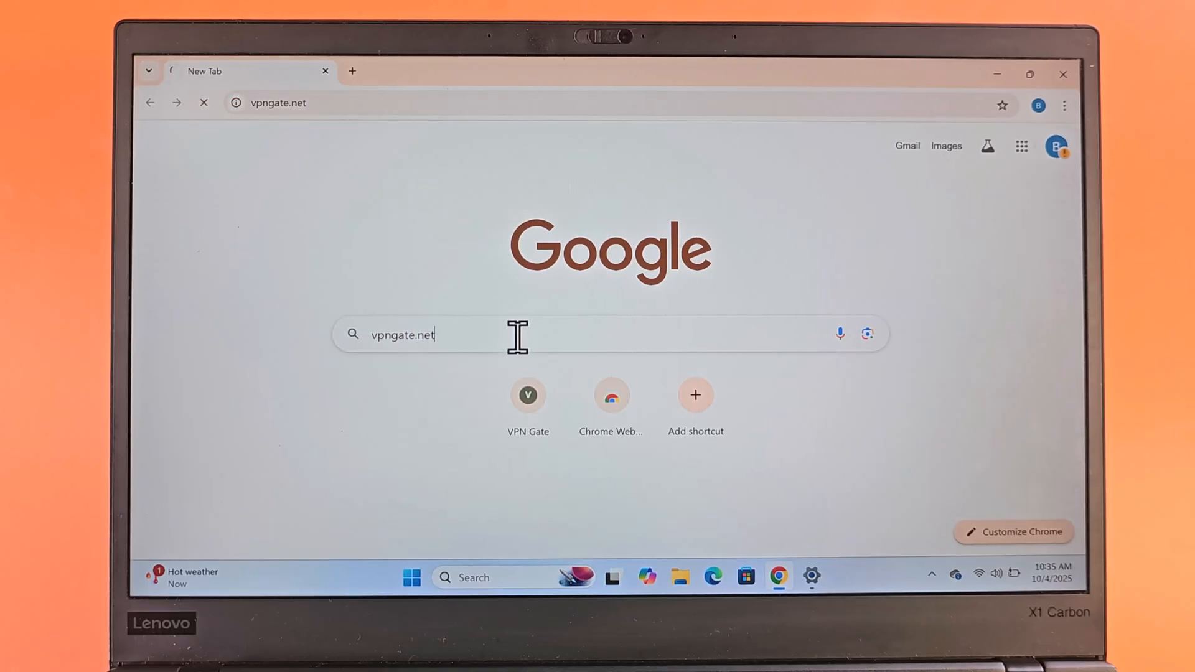
pyautogui.press('Return')
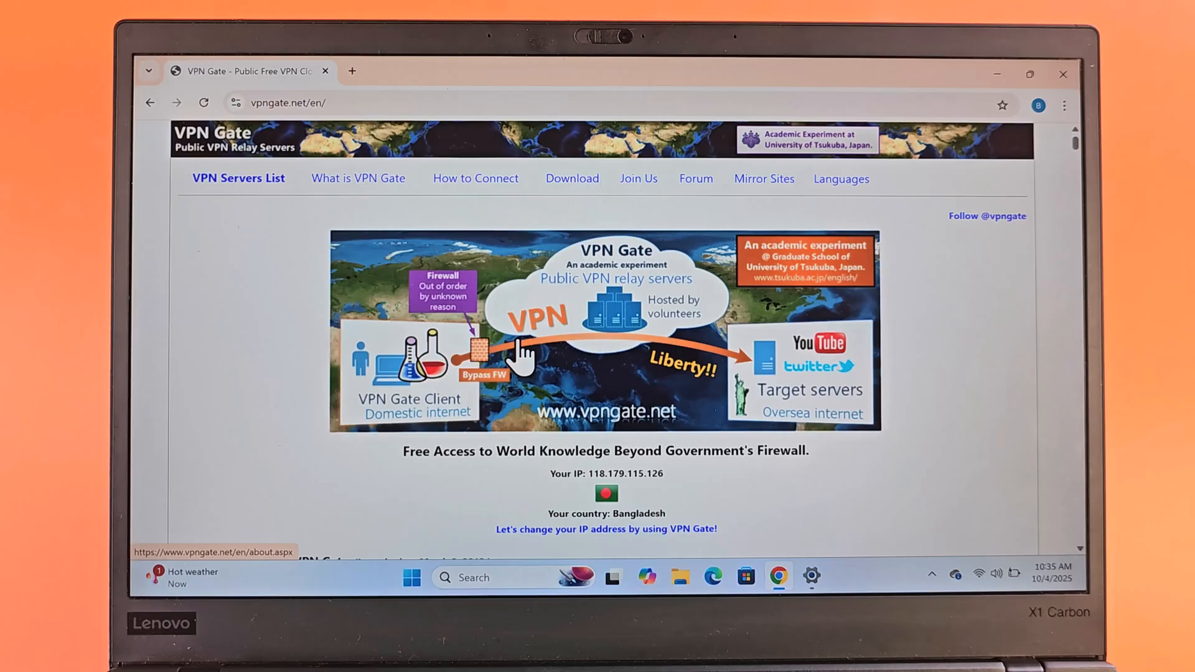
# Scroll the VPN Gate server table to locate the top Japanese server public-vpn-160.opengw.net.
pyautogui.scroll(-3)
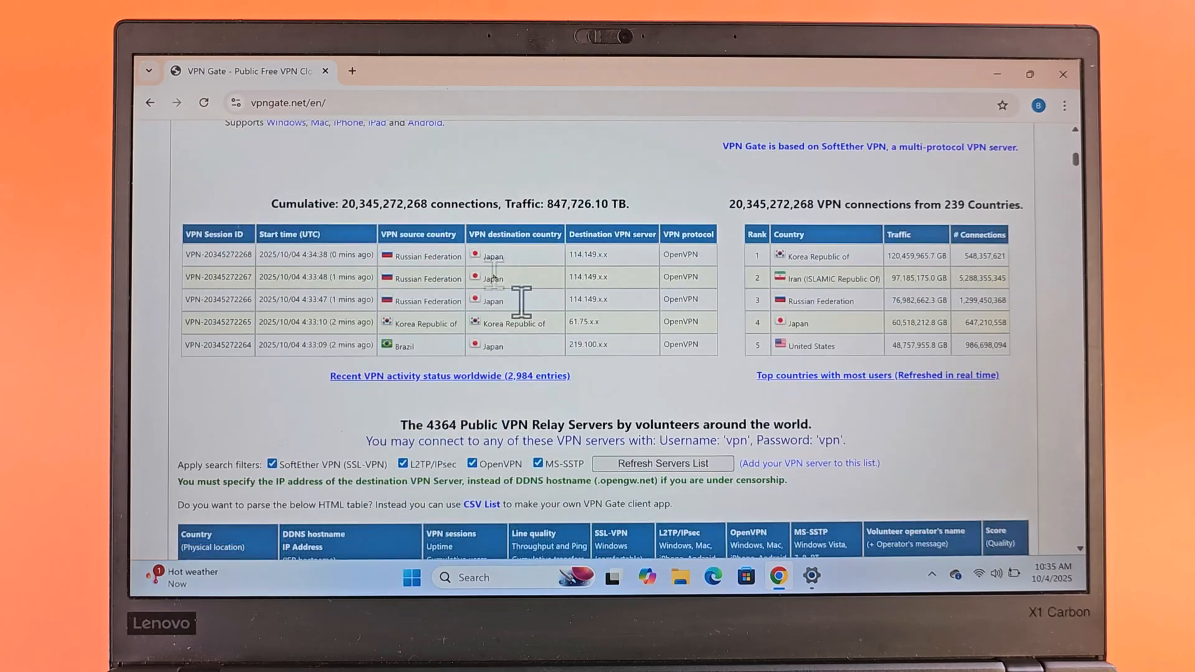
pyautogui.scroll(-3)
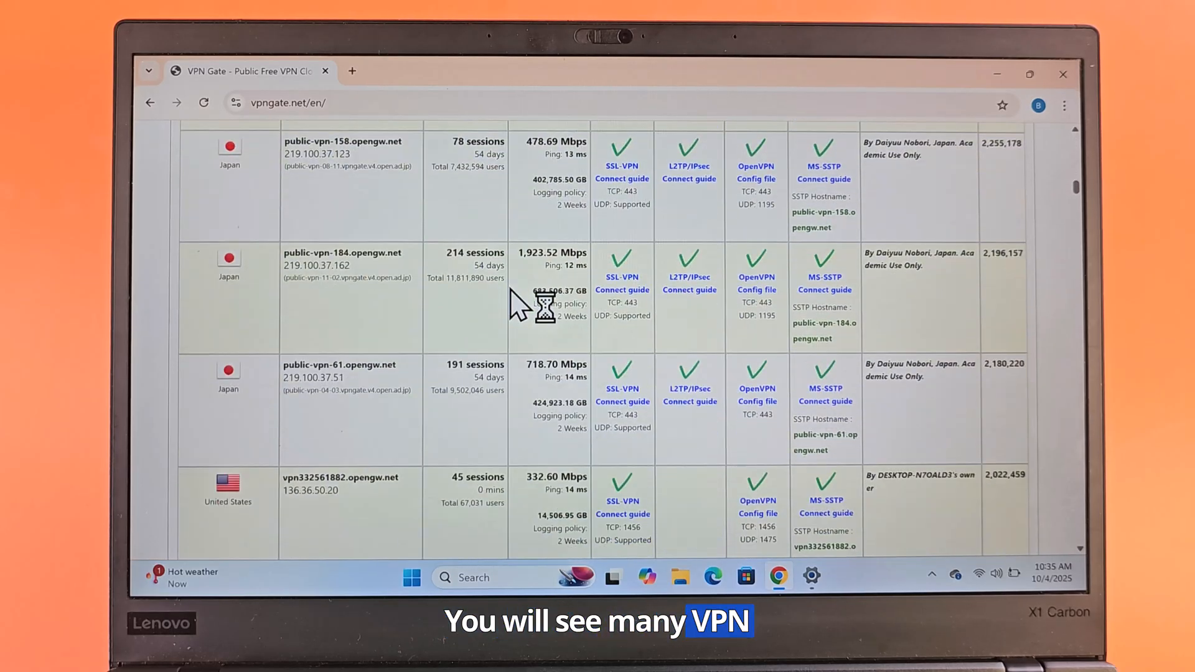
pyautogui.scroll(3)
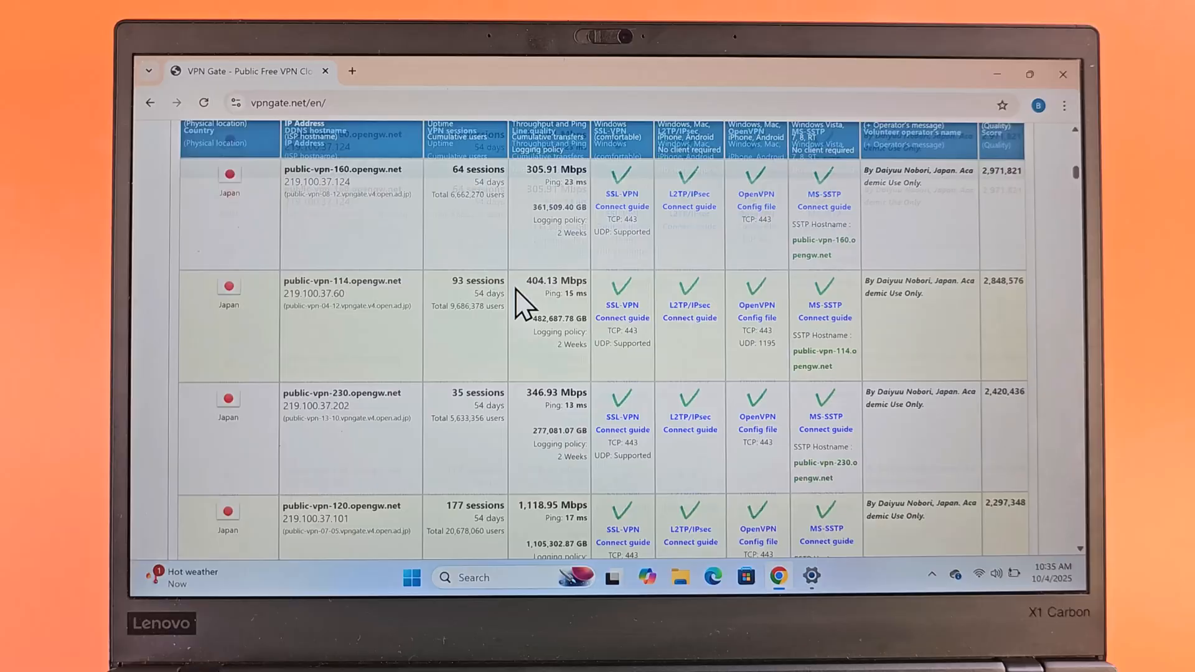
pyautogui.scroll(3)
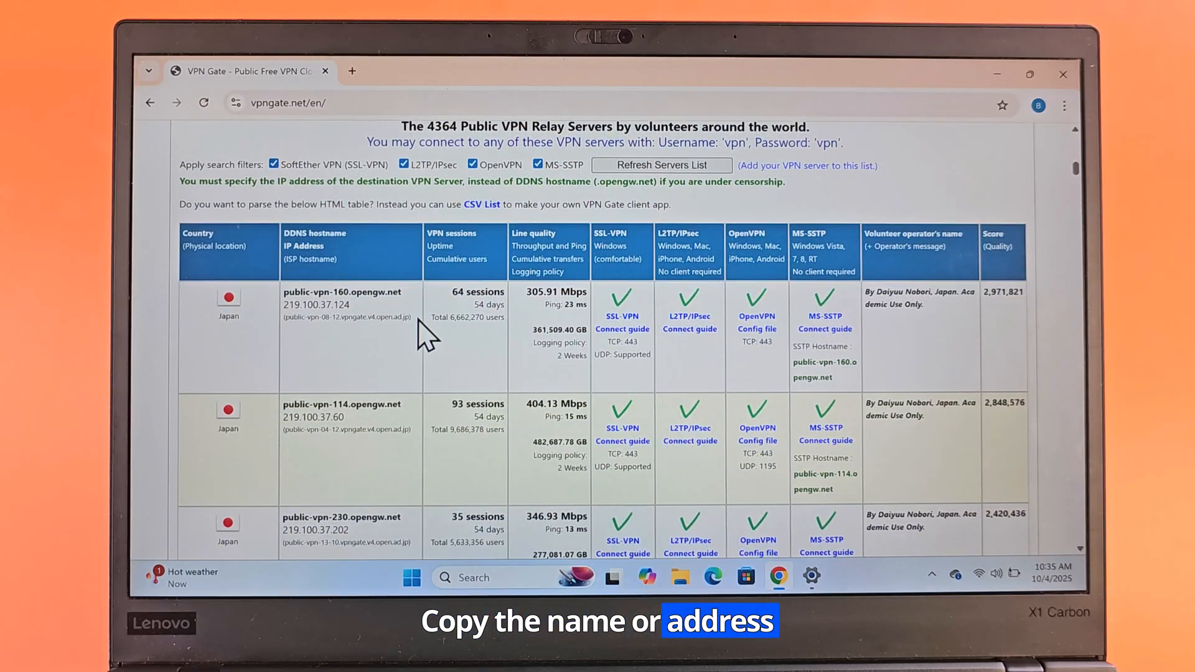
pyautogui.moveTo(411, 316)
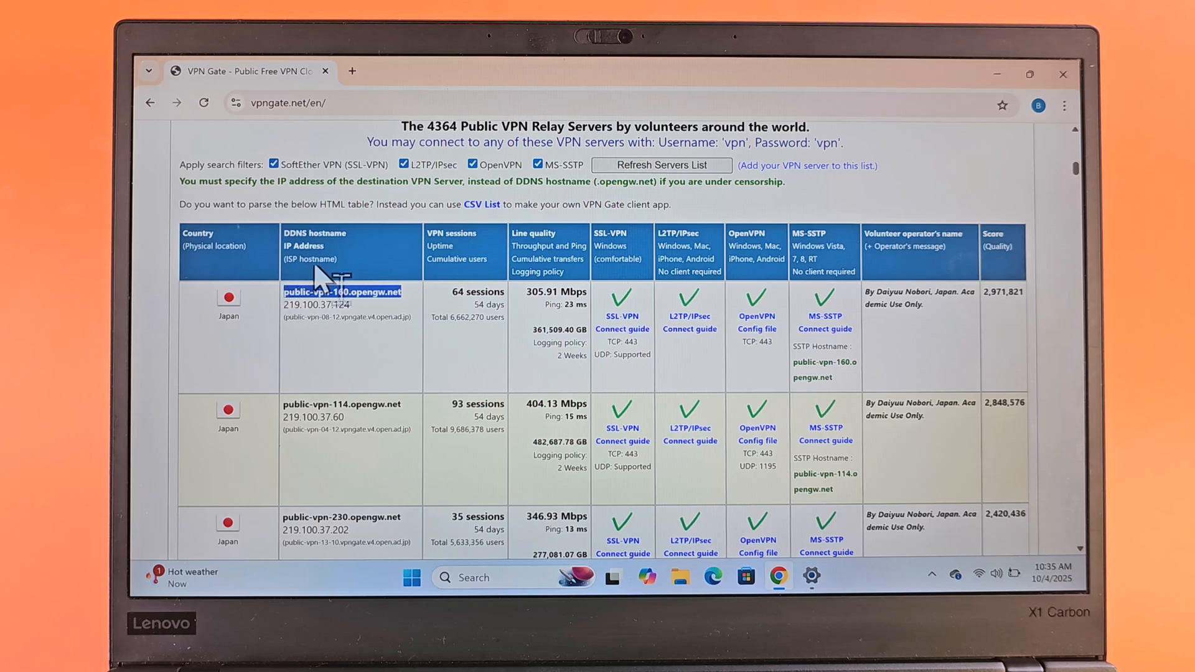
pyautogui.moveTo(454, 332)
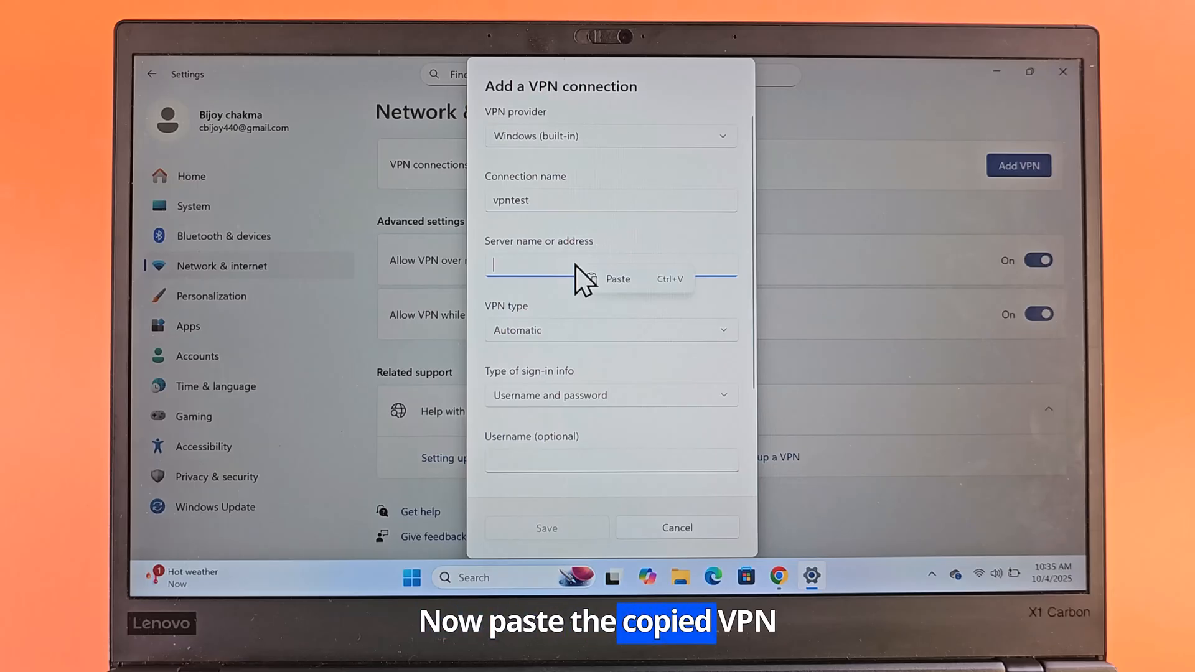
pyautogui.moveTo(617, 278)
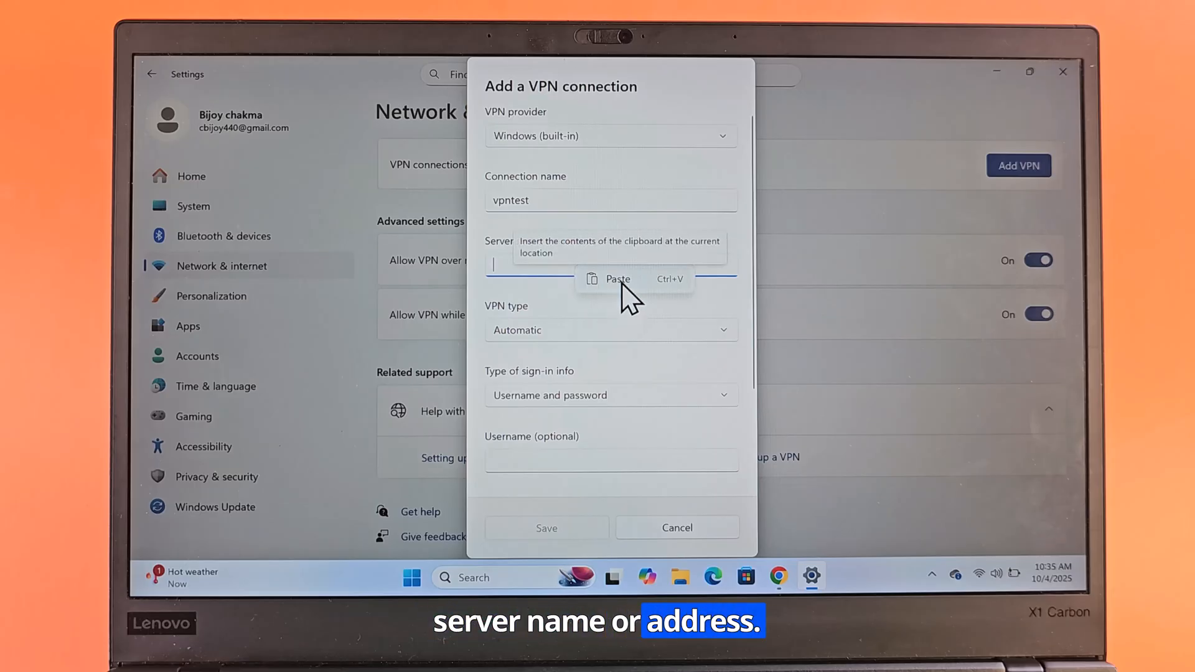
# Paste public-vpn-160.opengw.net as the server and choose Secure Socket Tunneling Protocol (SSTP).
pyautogui.click(618, 278)
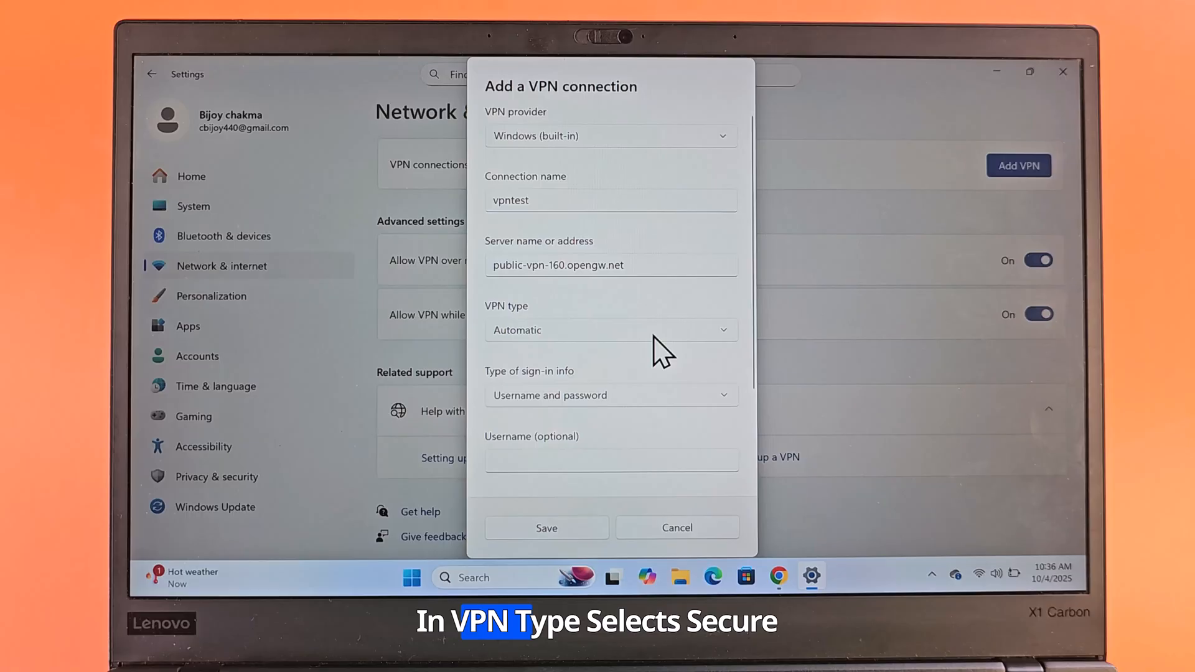
pyautogui.click(610, 330)
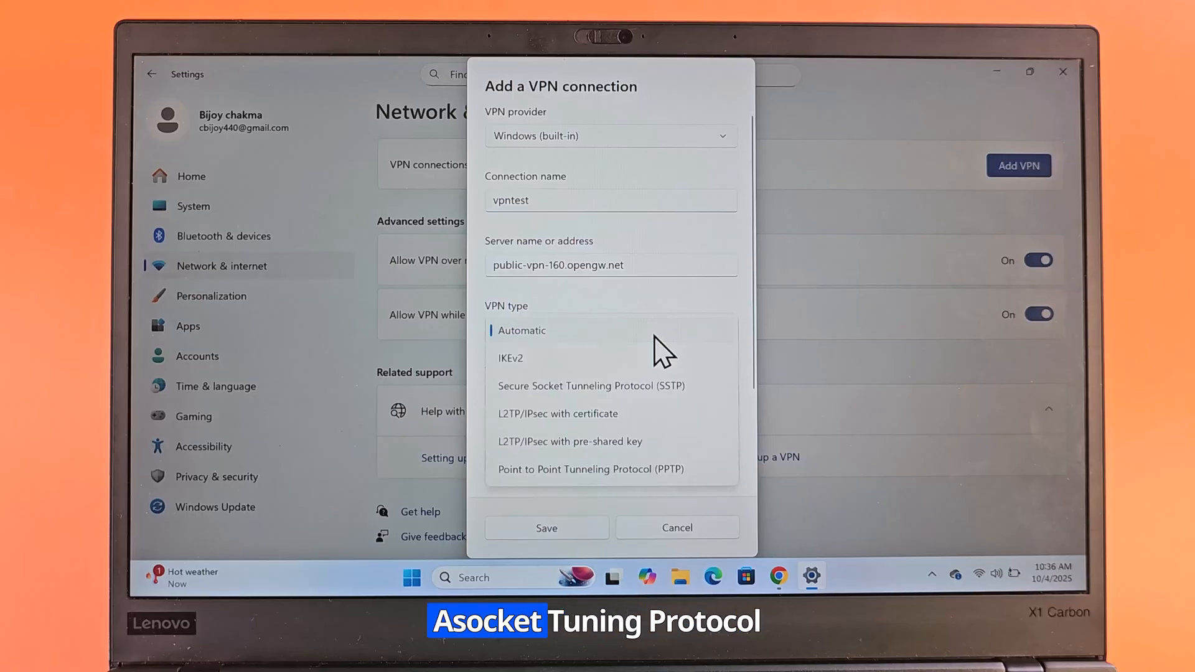
pyautogui.moveTo(689, 404)
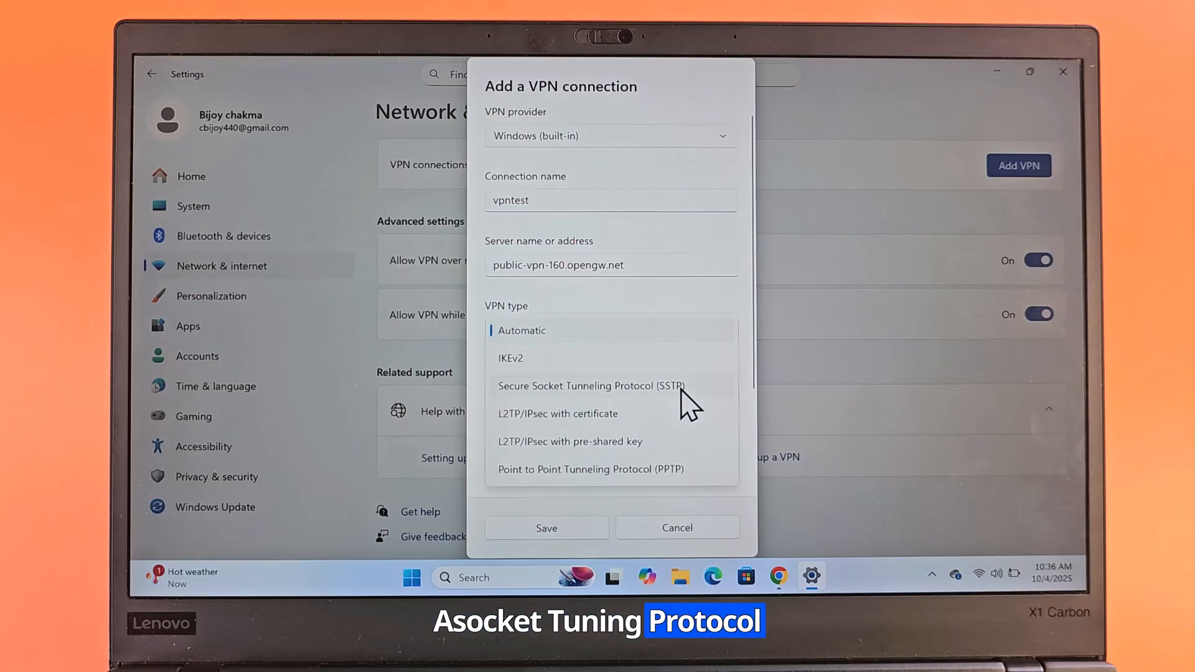
pyautogui.click(591, 386)
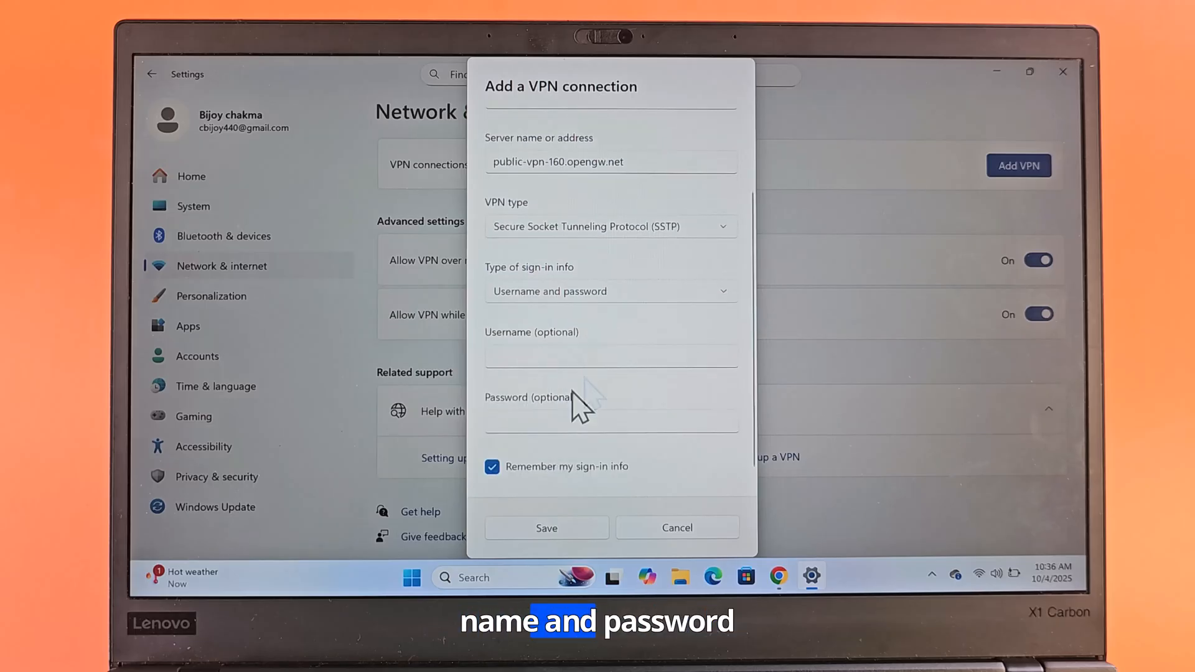
pyautogui.moveTo(778, 577)
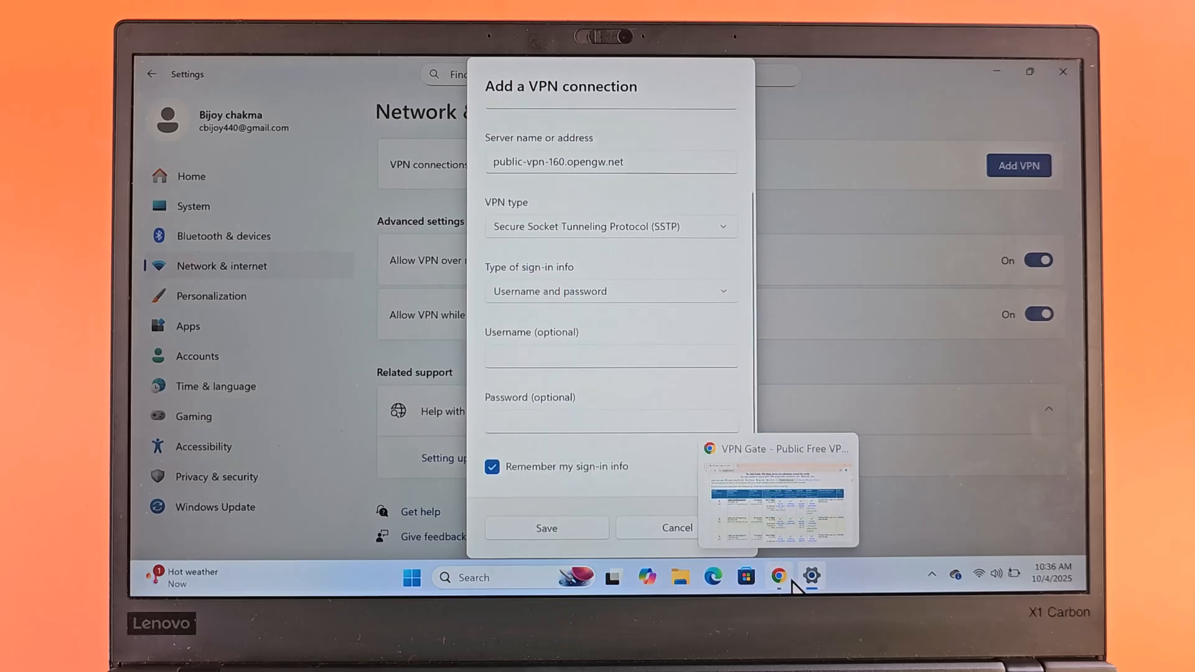
pyautogui.click(777, 488)
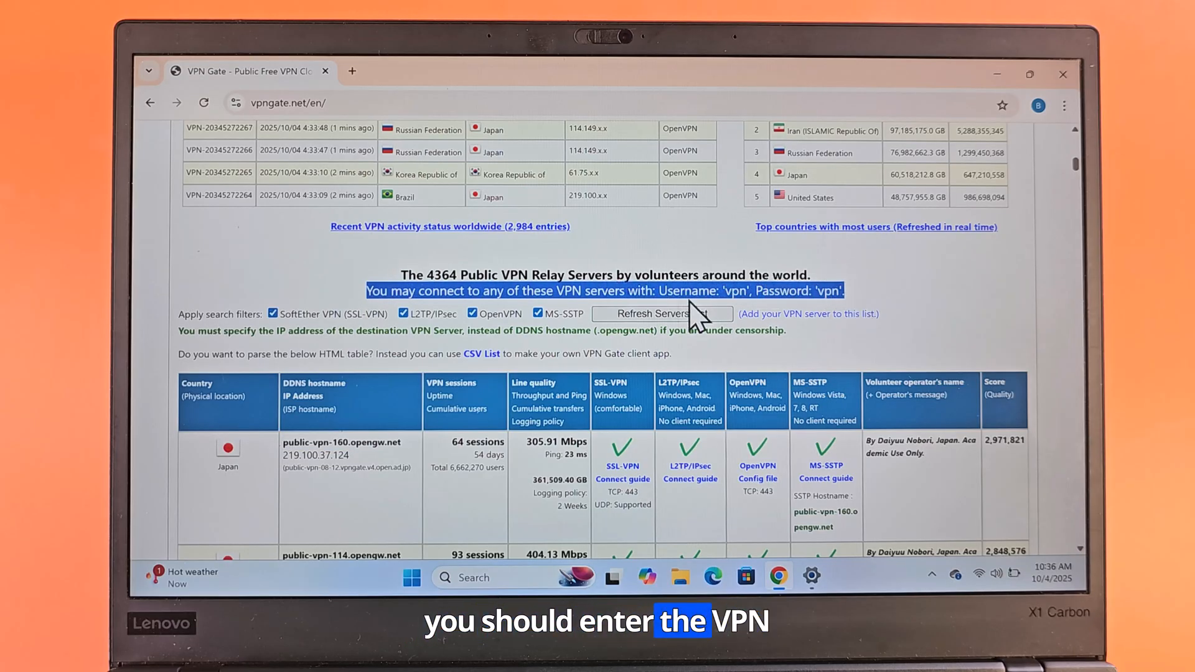
pyautogui.moveTo(804, 320)
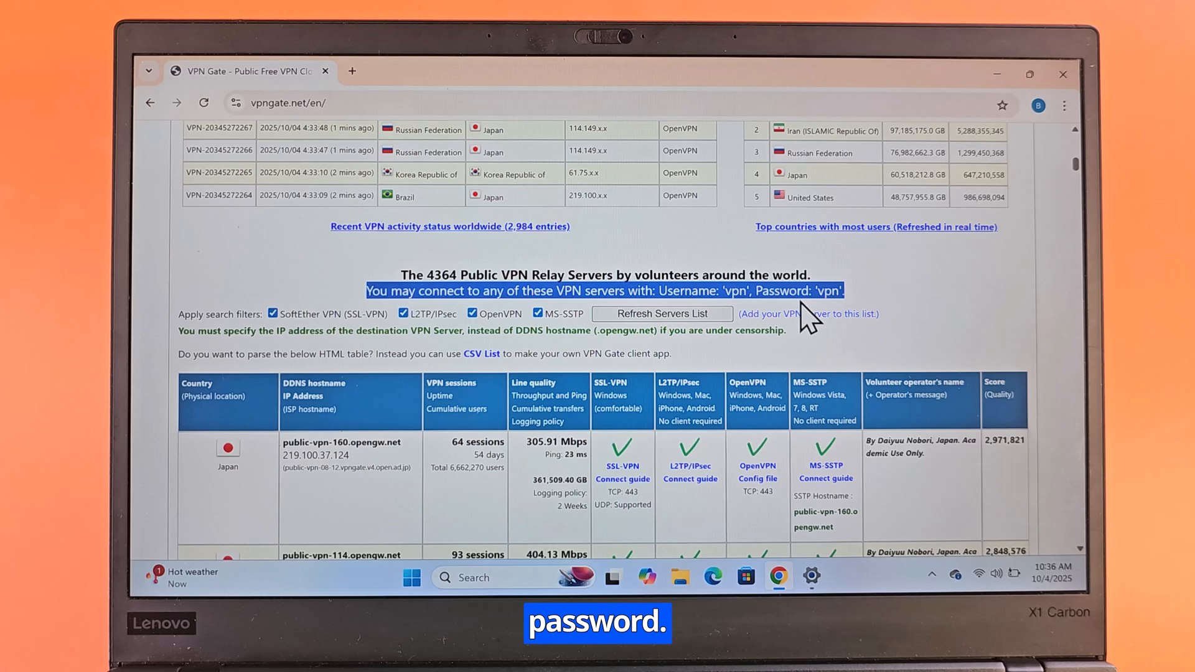
pyautogui.moveTo(857, 316)
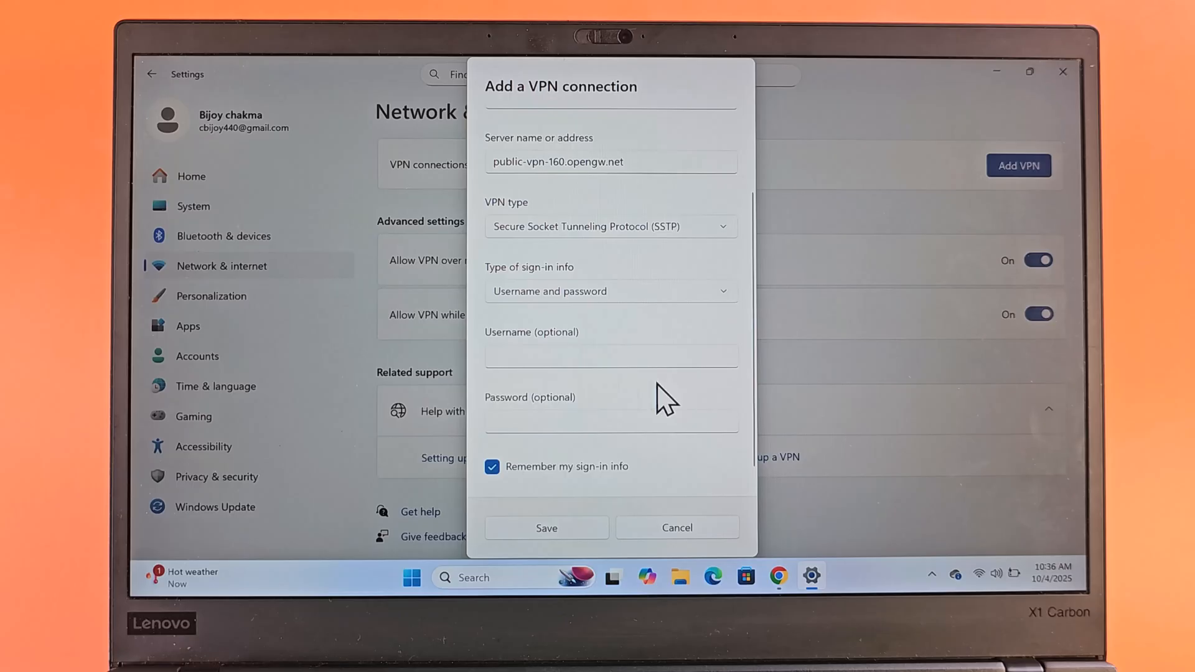
# Enter username vpn with its password and save the vpntest connection.
pyautogui.click(610, 356)
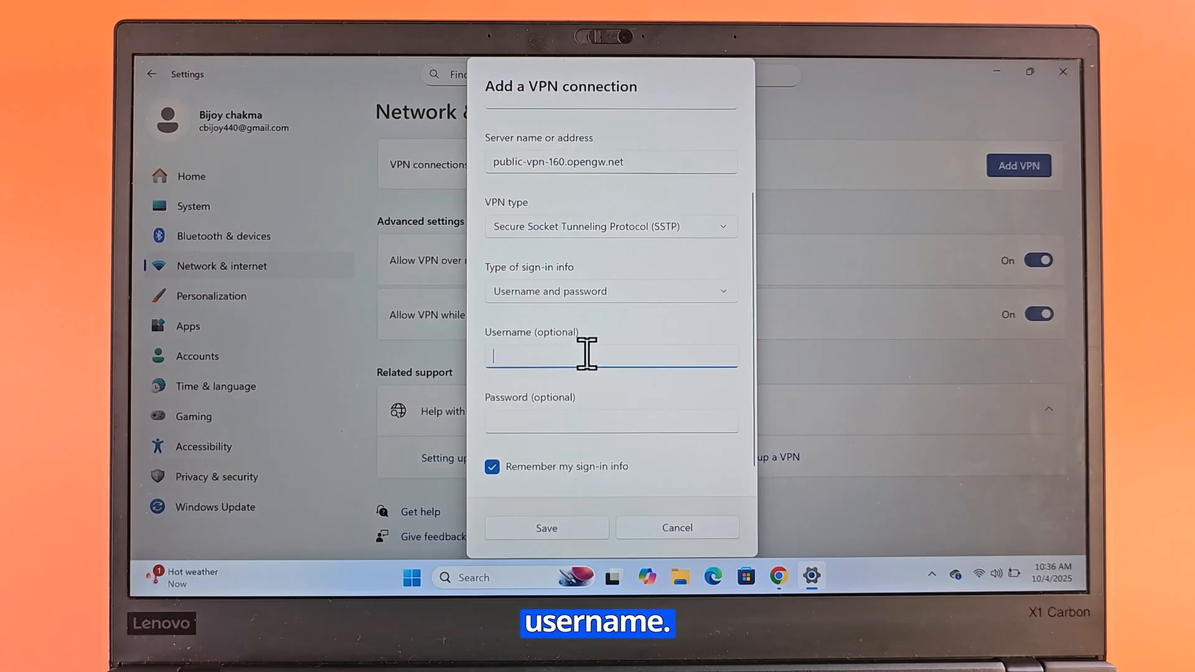
pyautogui.write('vpn')
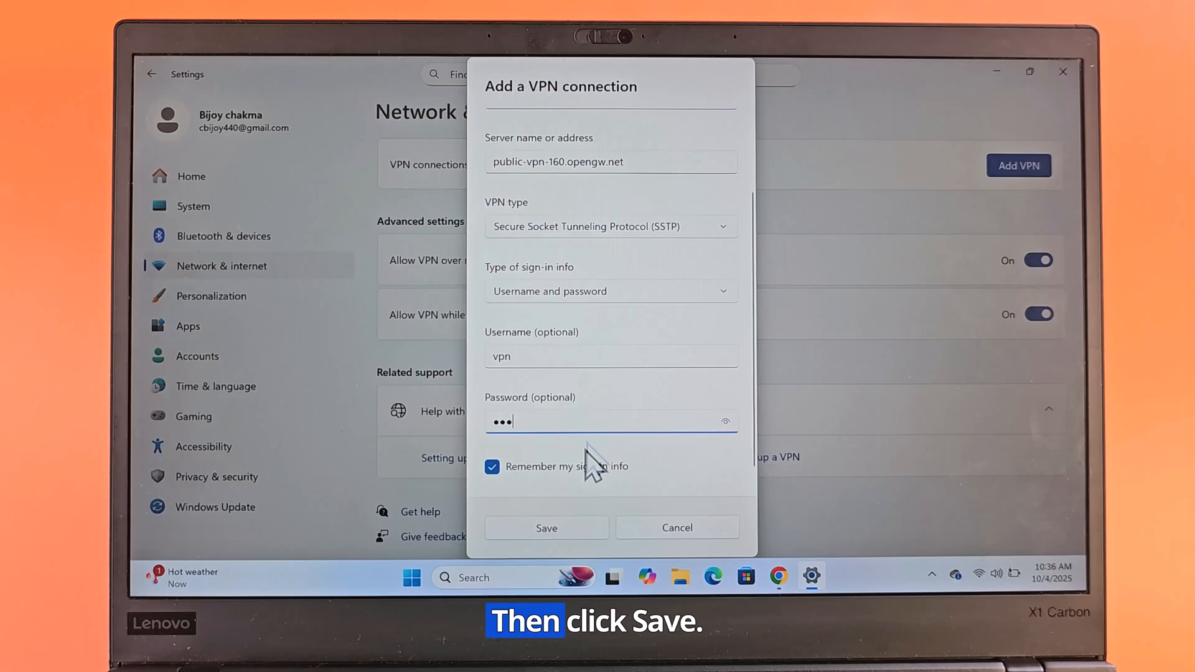
pyautogui.click(545, 527)
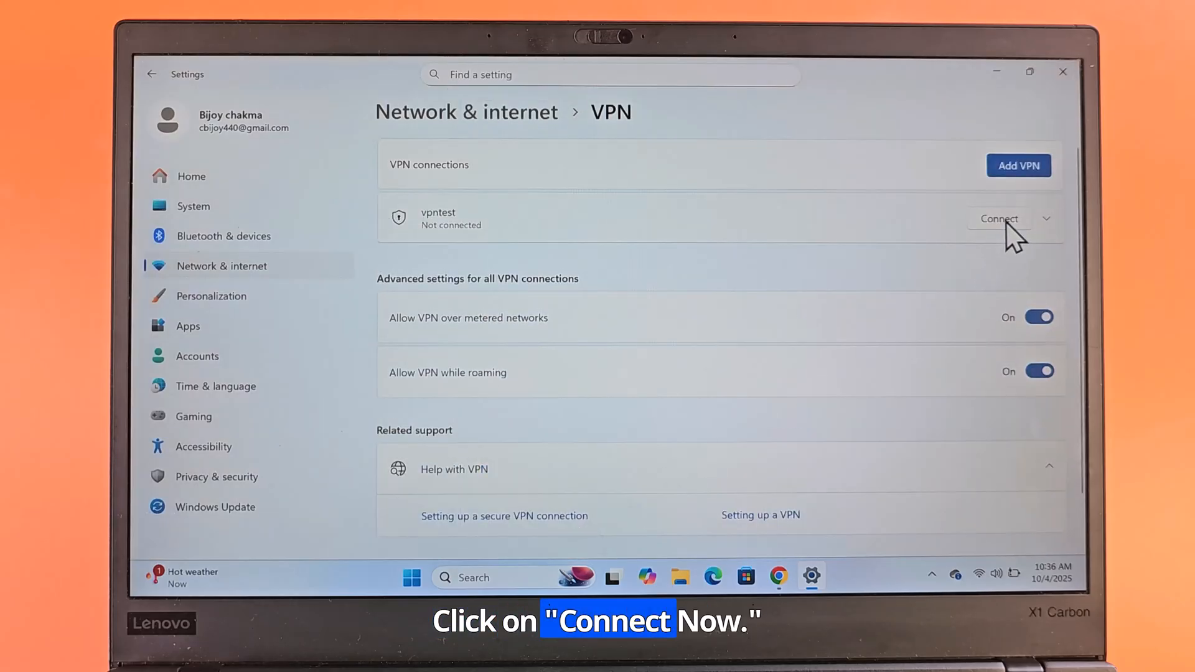
# Connect vpntest so it shows as Connected.
pyautogui.click(999, 218)
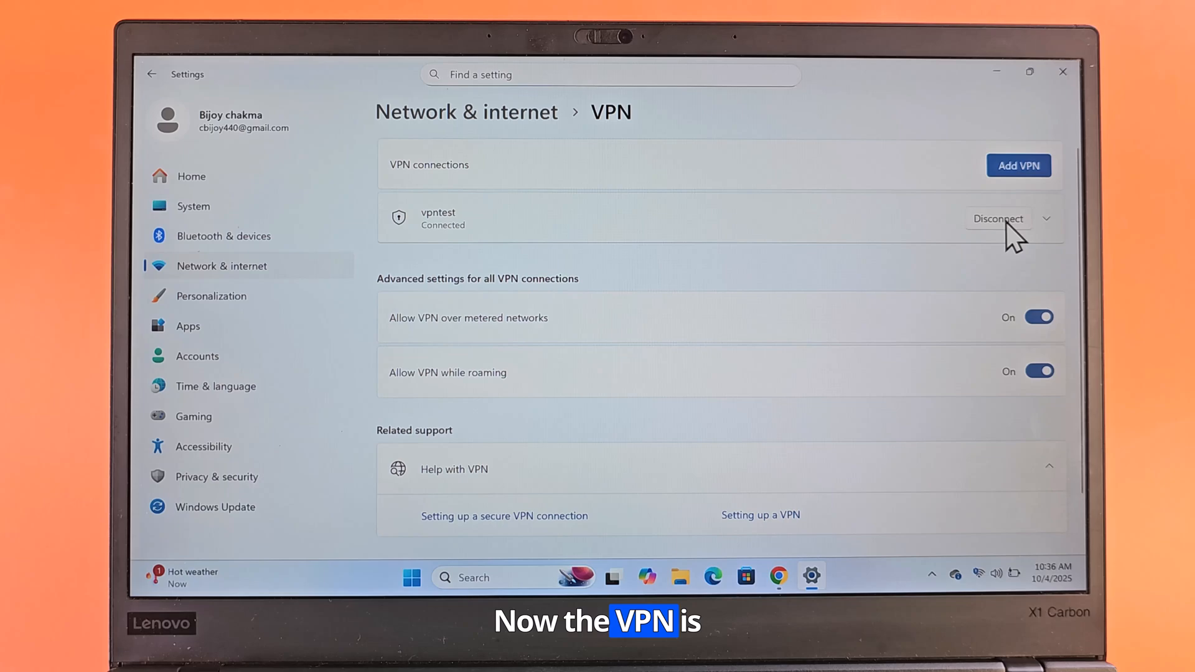
pyautogui.moveTo(857, 283)
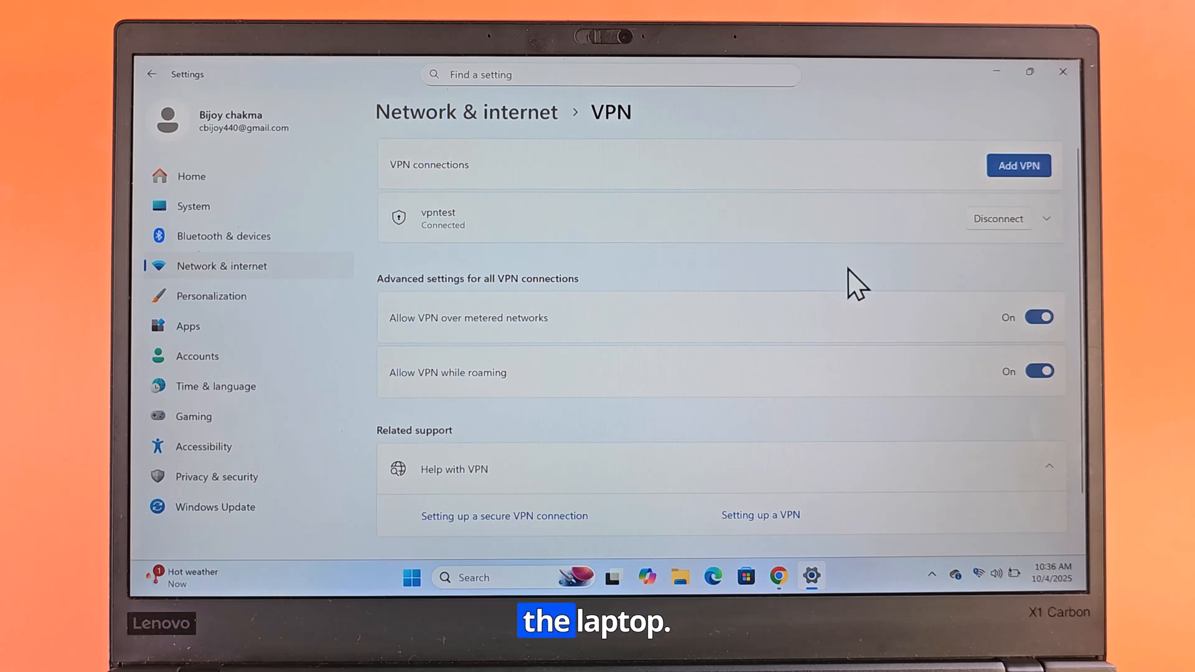
pyautogui.moveTo(750, 379)
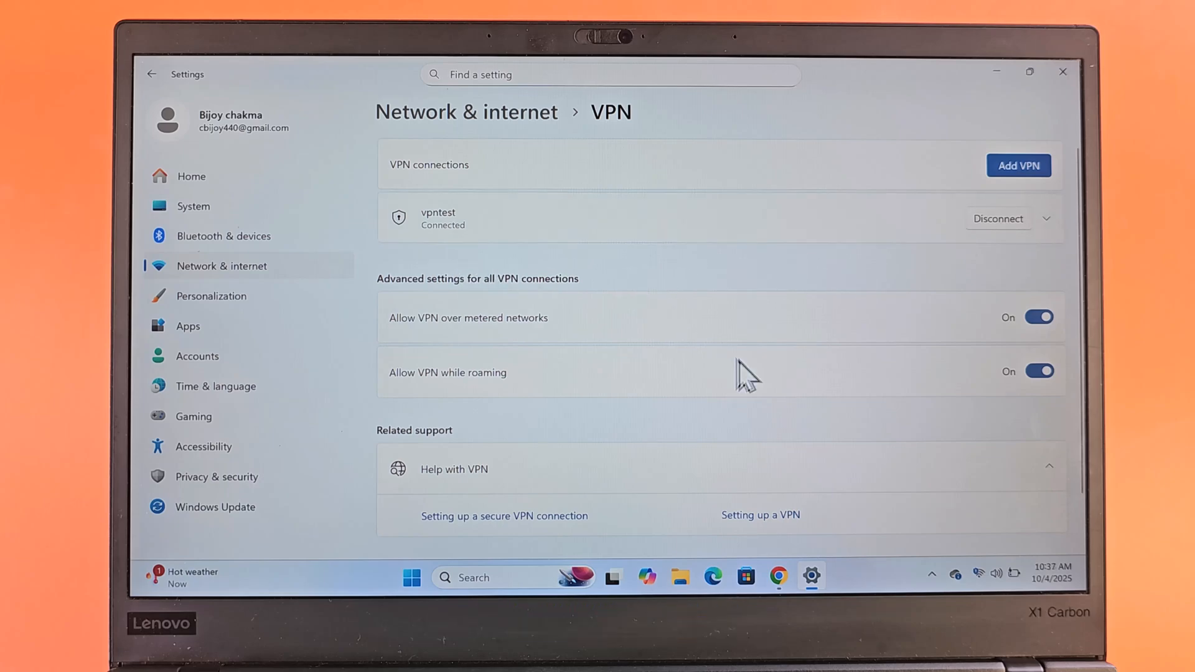